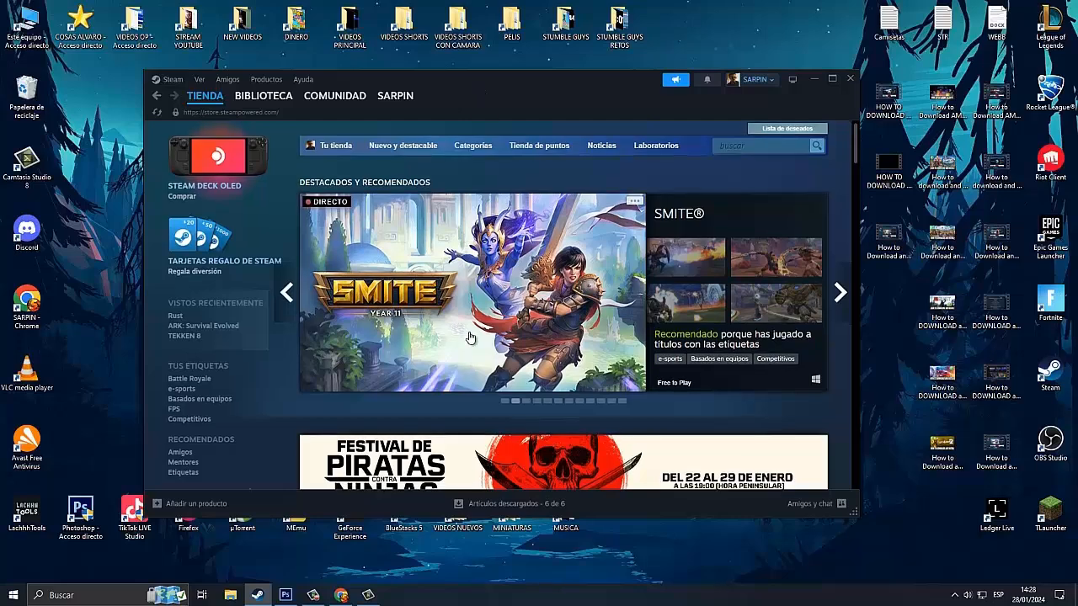
Search the store for 'teiken' and go to the TEKKEN 8 store page from the suggestions.
{"action": "scroll", "scroll_direction": "down", "scroll_amount": 3}
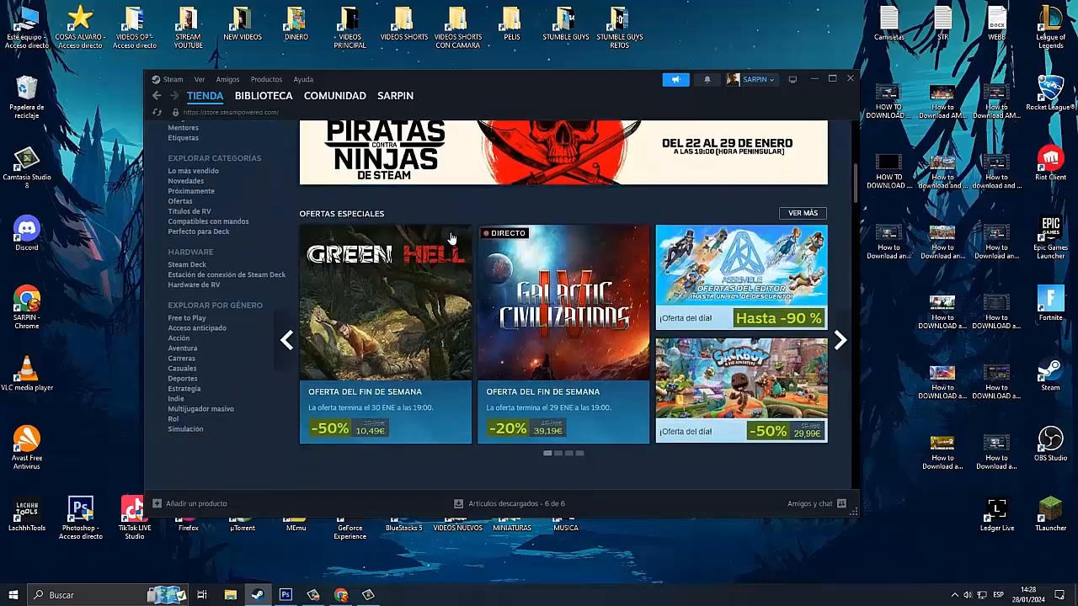
{"action": "scroll", "scroll_direction": "down", "scroll_amount": 3}
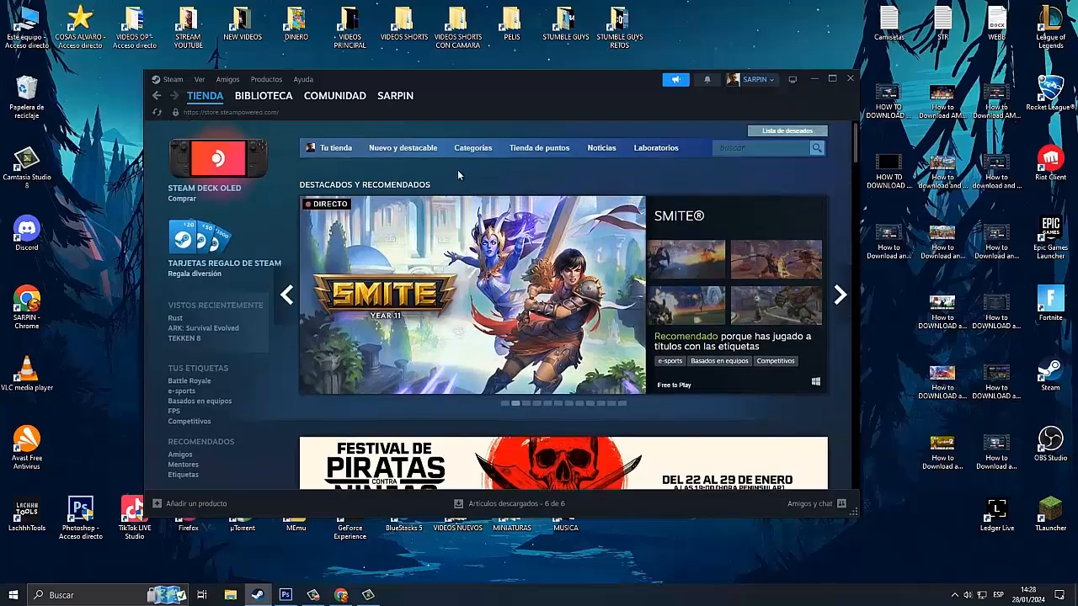
{"action": "mouse_move", "coordinate": [456, 184]}
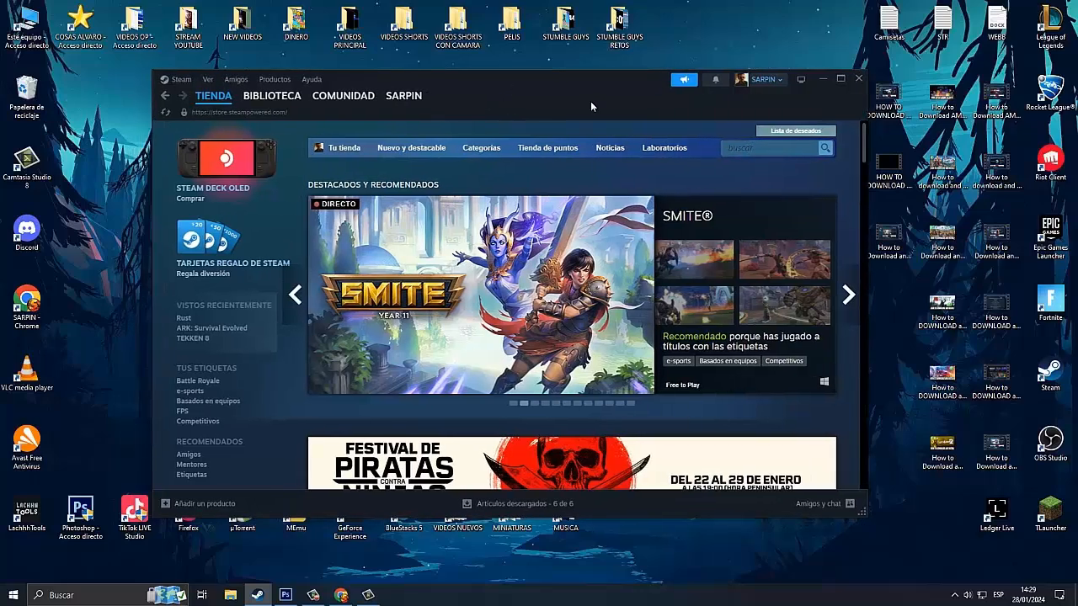
{"action": "type", "text": "teiken"}
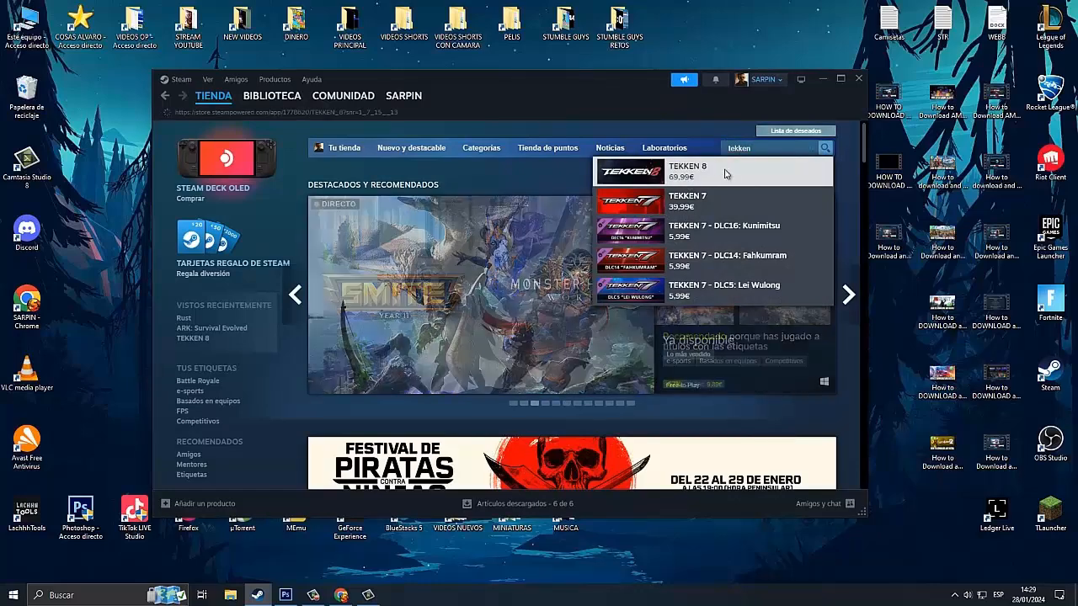
{"action": "left_click", "coordinate": [687, 172]}
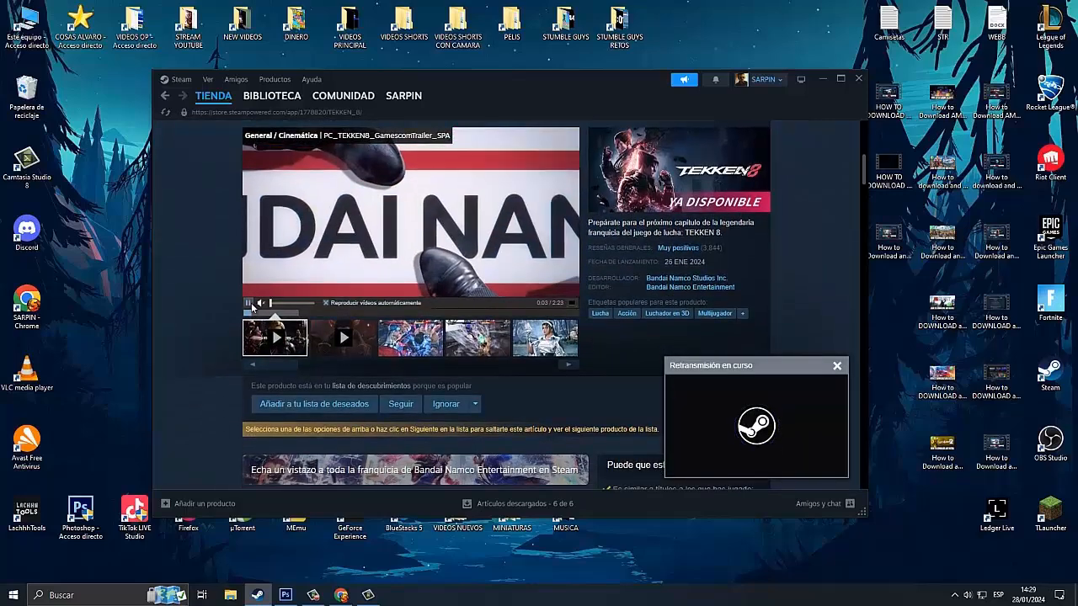
Add the standard TEKKEN 8 edition at 69,99€ to the cart via 'Añadir al carro'.
{"action": "scroll", "scroll_direction": "down", "scroll_amount": 3}
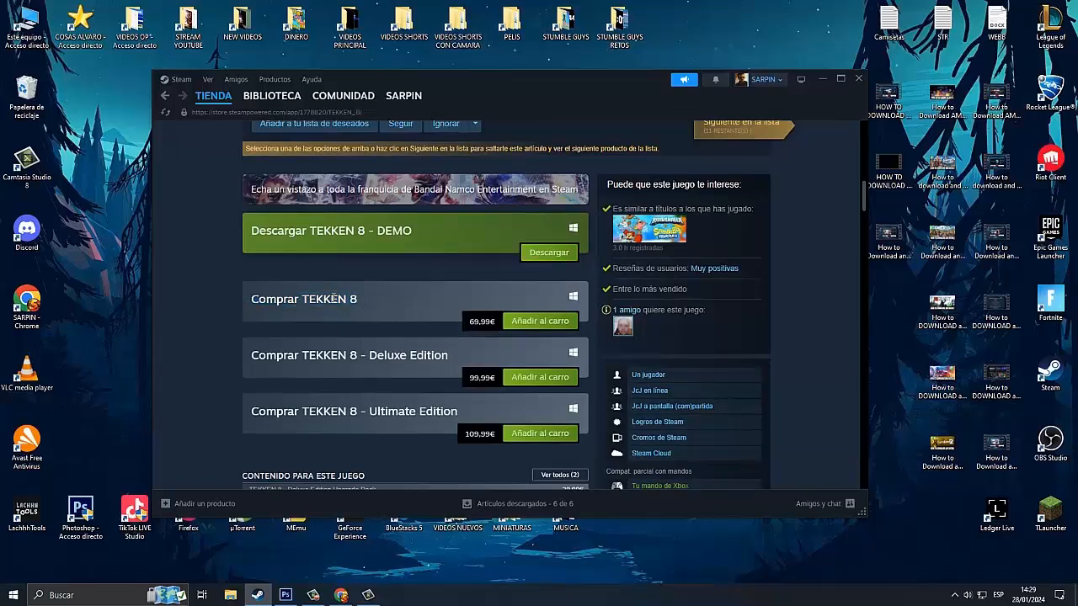
{"action": "mouse_move", "coordinate": [387, 306]}
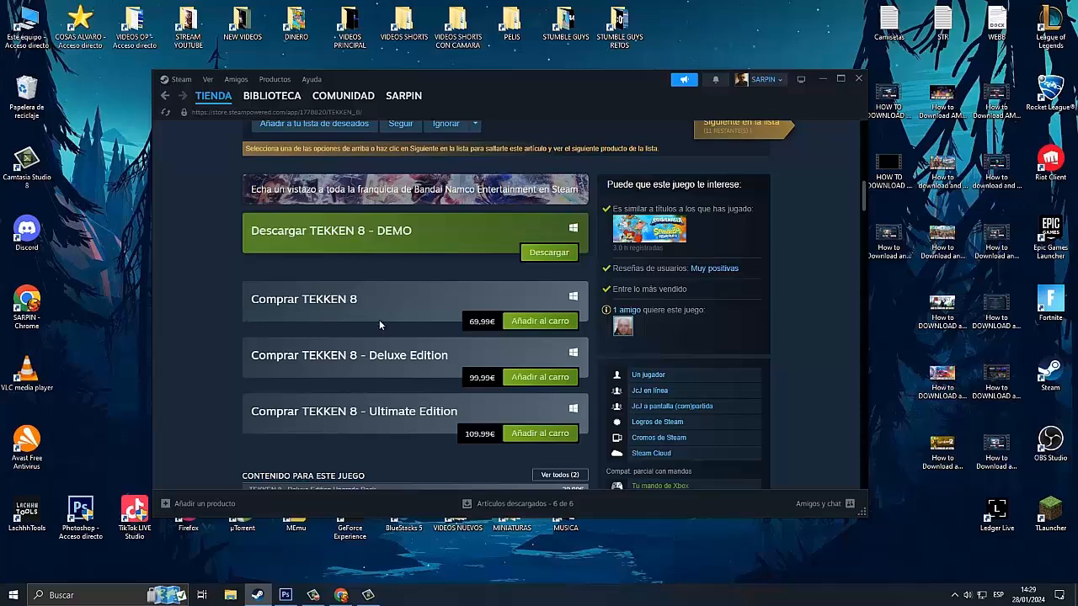
{"action": "mouse_move", "coordinate": [275, 312]}
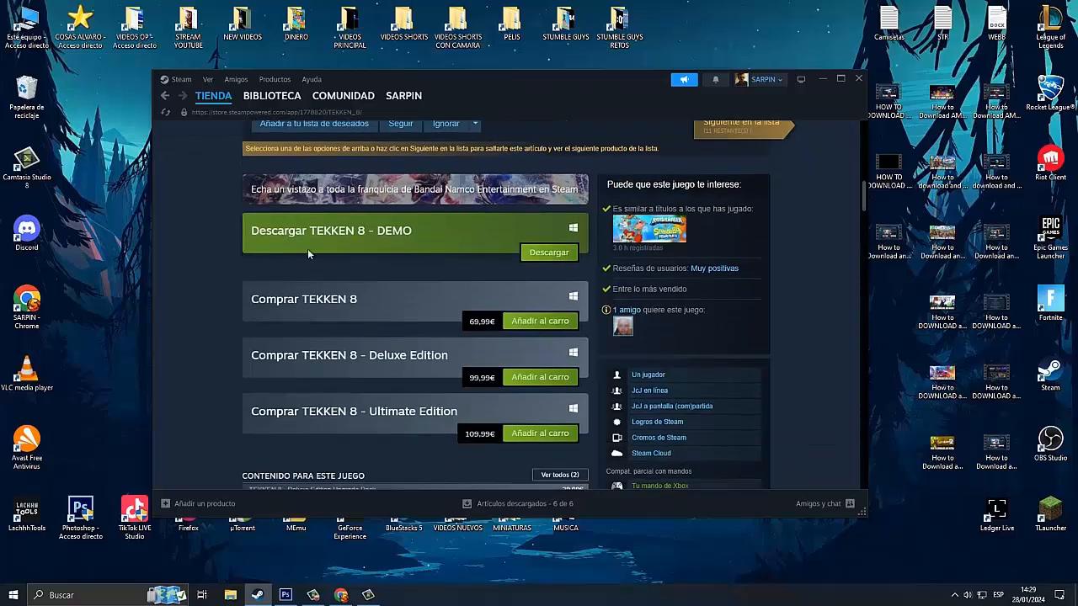
{"action": "mouse_move", "coordinate": [534, 320]}
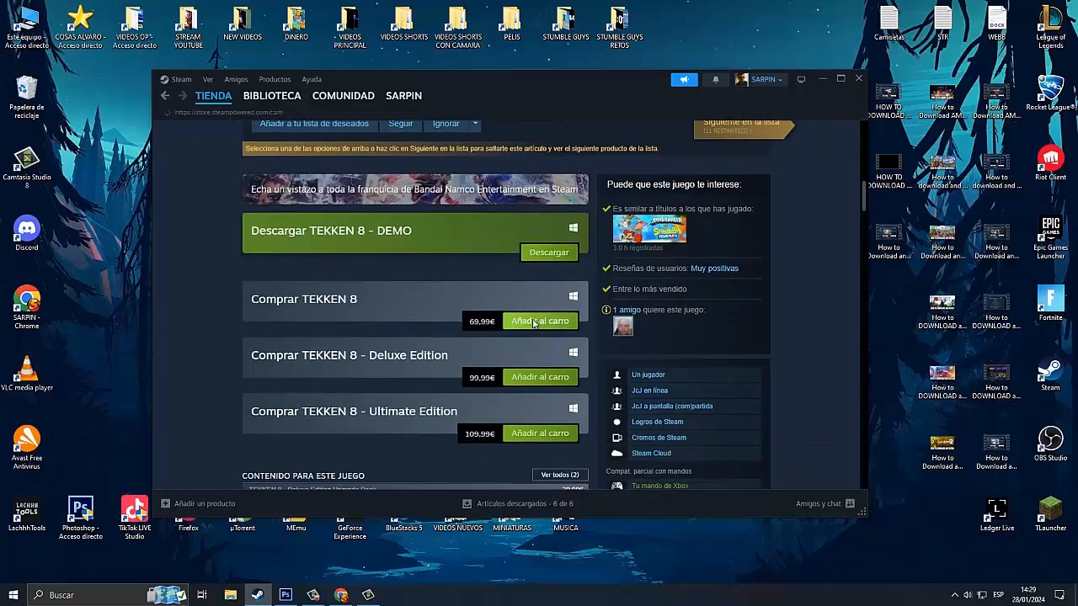
{"action": "left_click", "coordinate": [539, 320]}
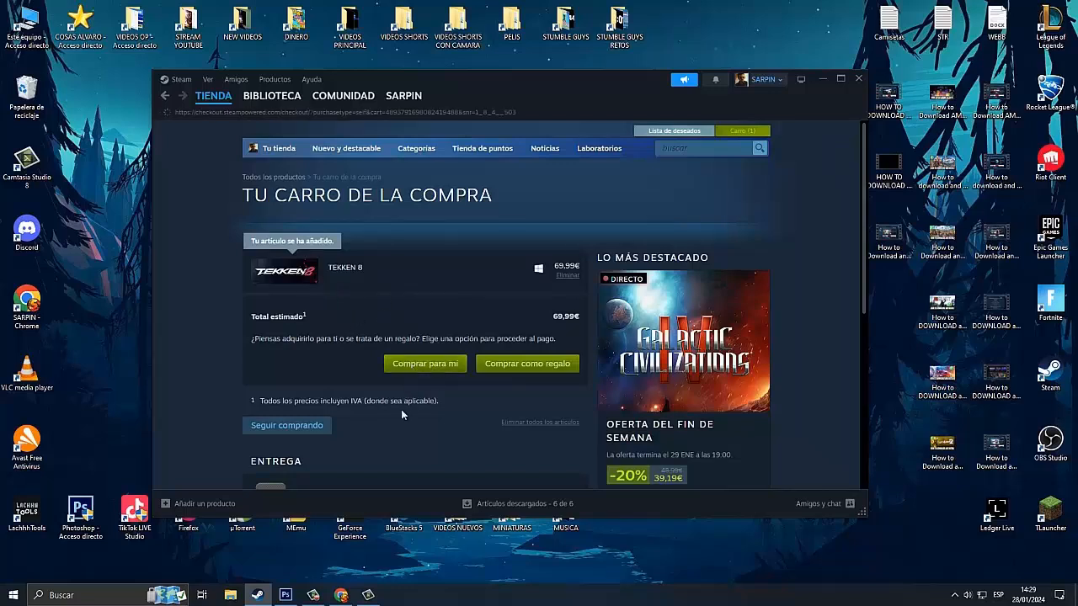
Buy the cart for your own account with PayPal, authorise the payment and confirm the purchase.
{"action": "left_click", "coordinate": [424, 363]}
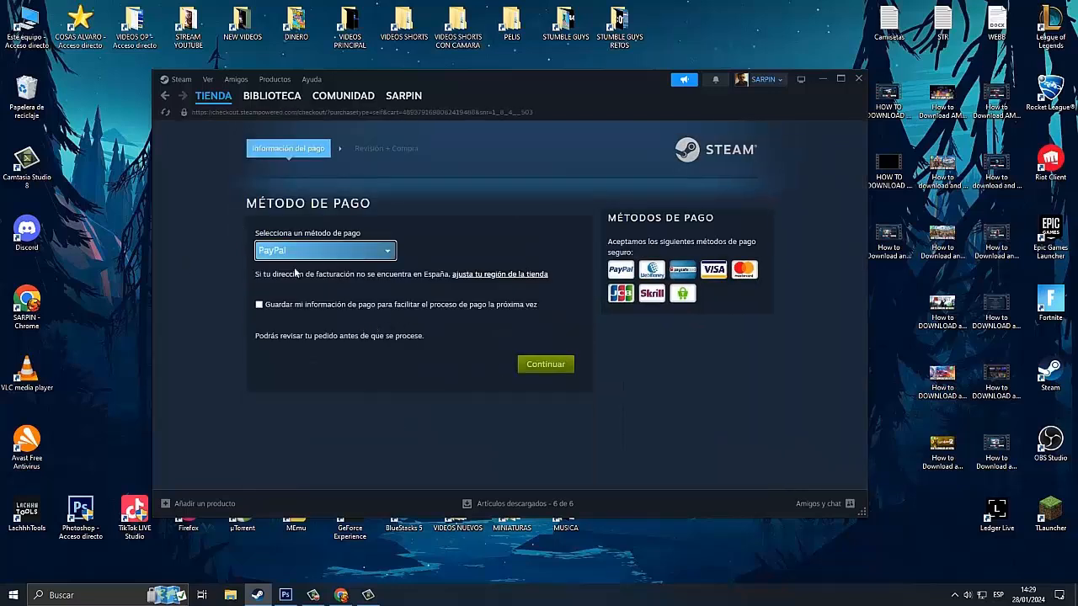
{"action": "left_click", "coordinate": [545, 364]}
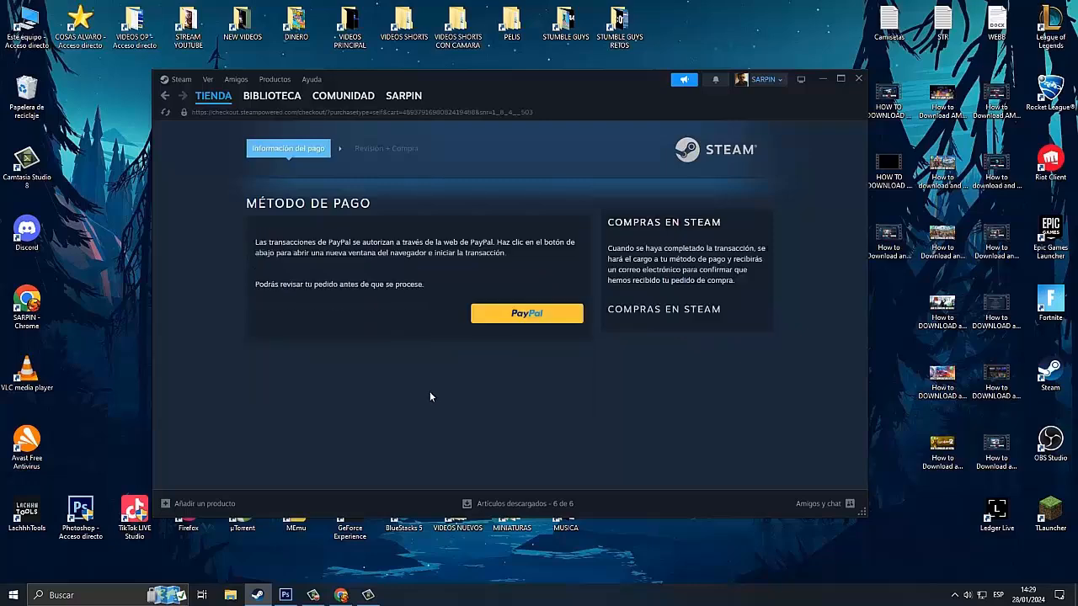
{"action": "left_click", "coordinate": [525, 313]}
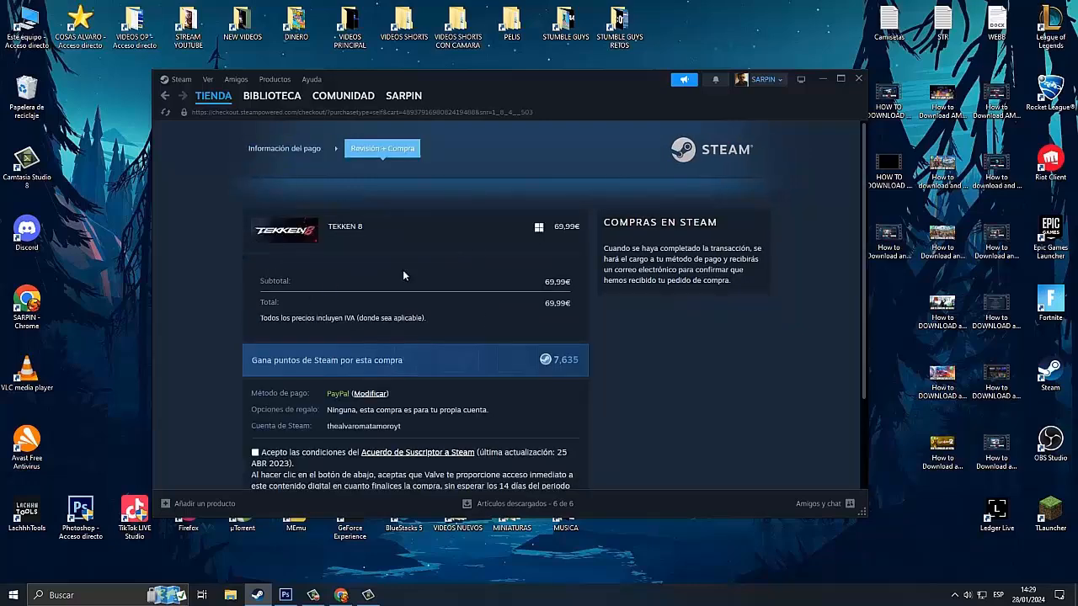
{"action": "scroll", "scroll_direction": "down", "scroll_amount": 3}
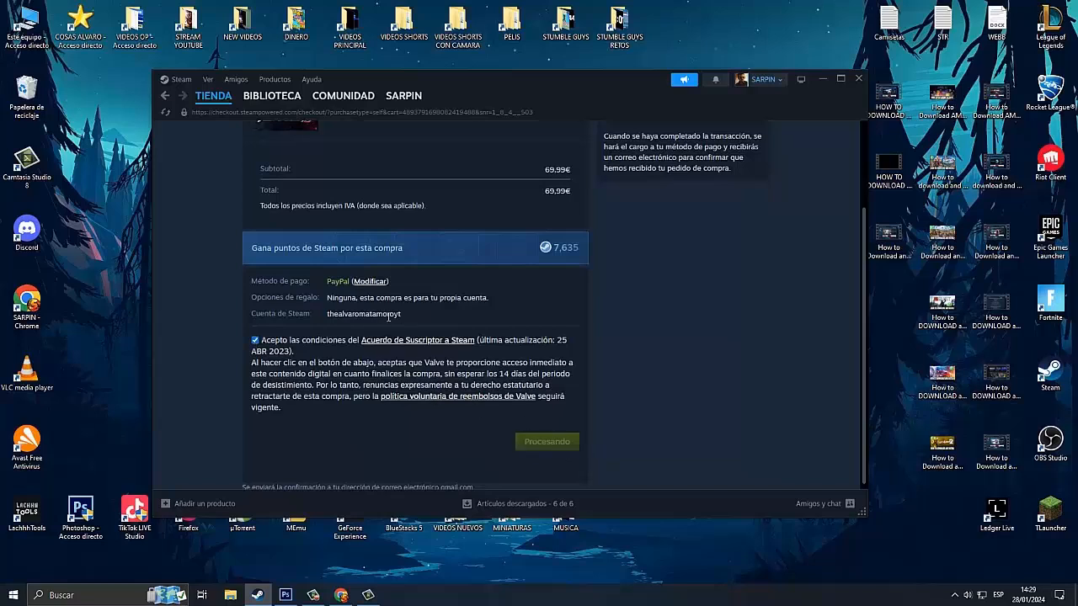
{"action": "mouse_move", "coordinate": [550, 449]}
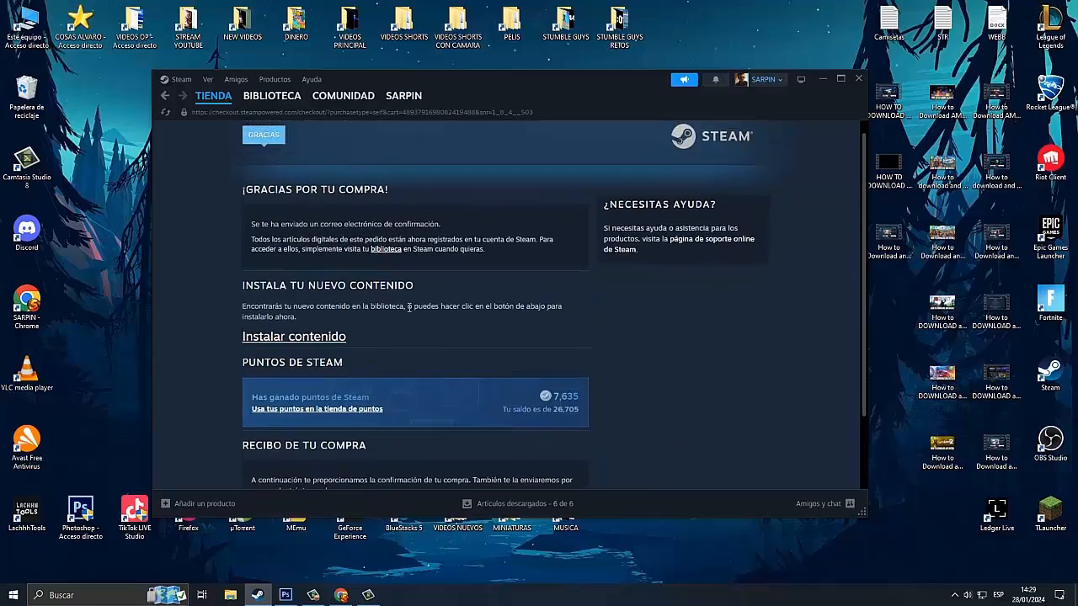
{"action": "left_click", "coordinate": [271, 94]}
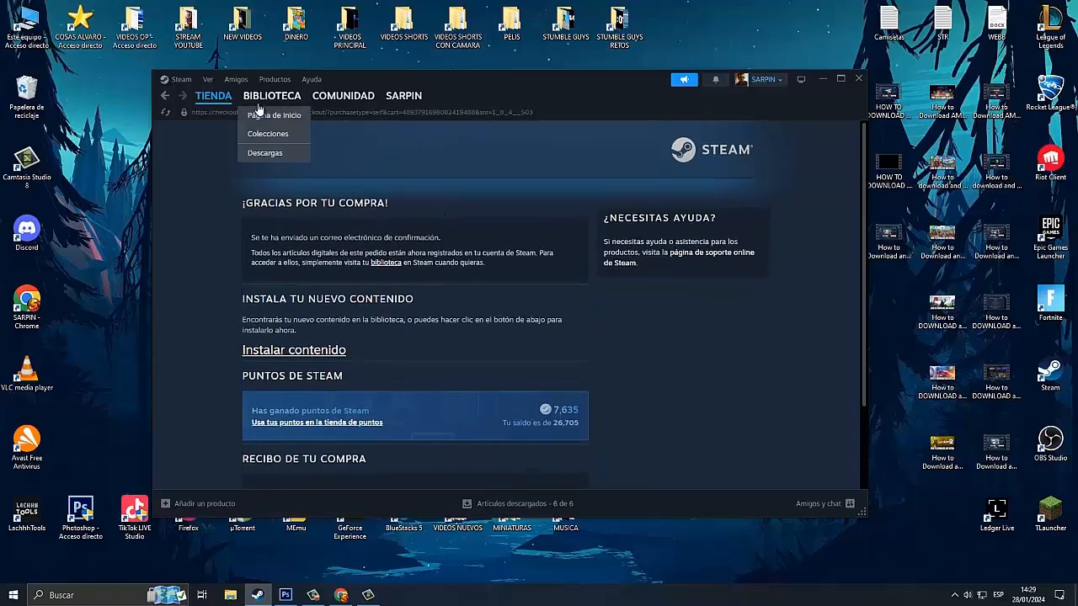
Go to the library home, search 'te' and select TEKKEN 8 from the results.
{"action": "left_click", "coordinate": [273, 115]}
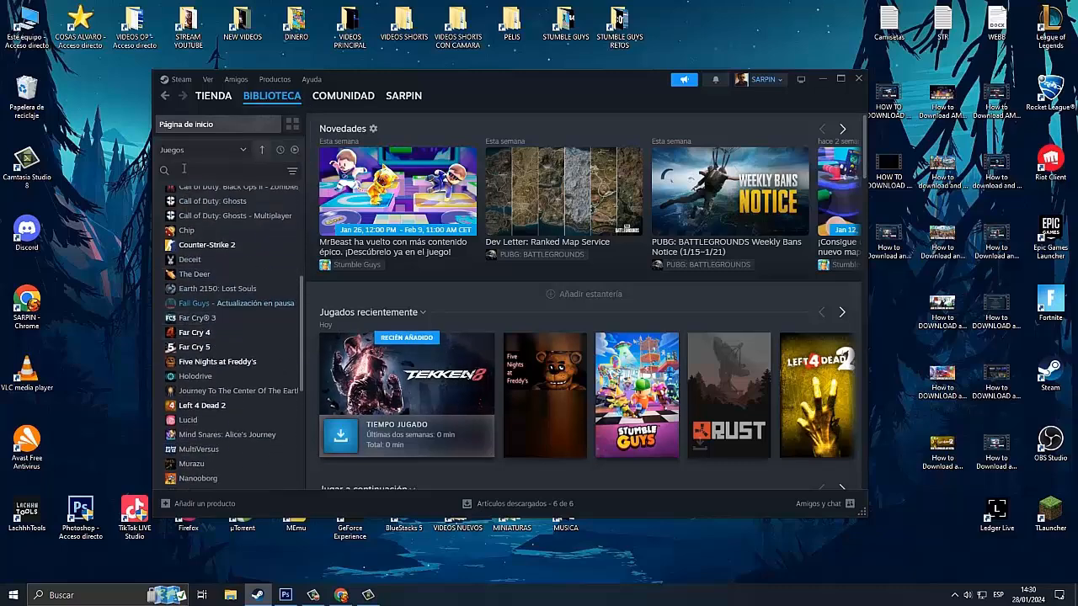
{"action": "type", "text": "te"}
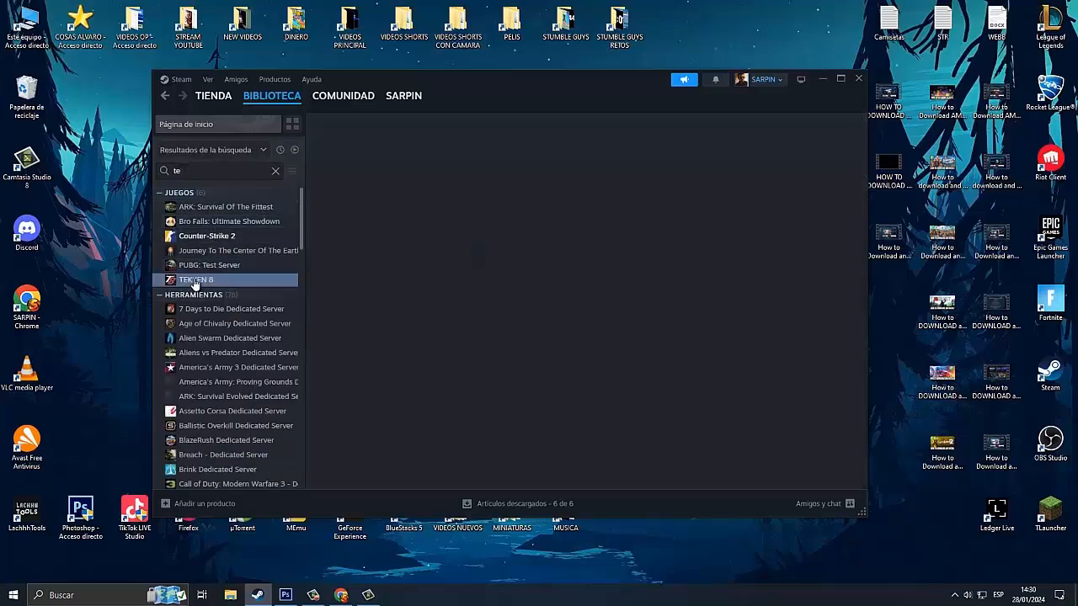
{"action": "left_click", "coordinate": [196, 280]}
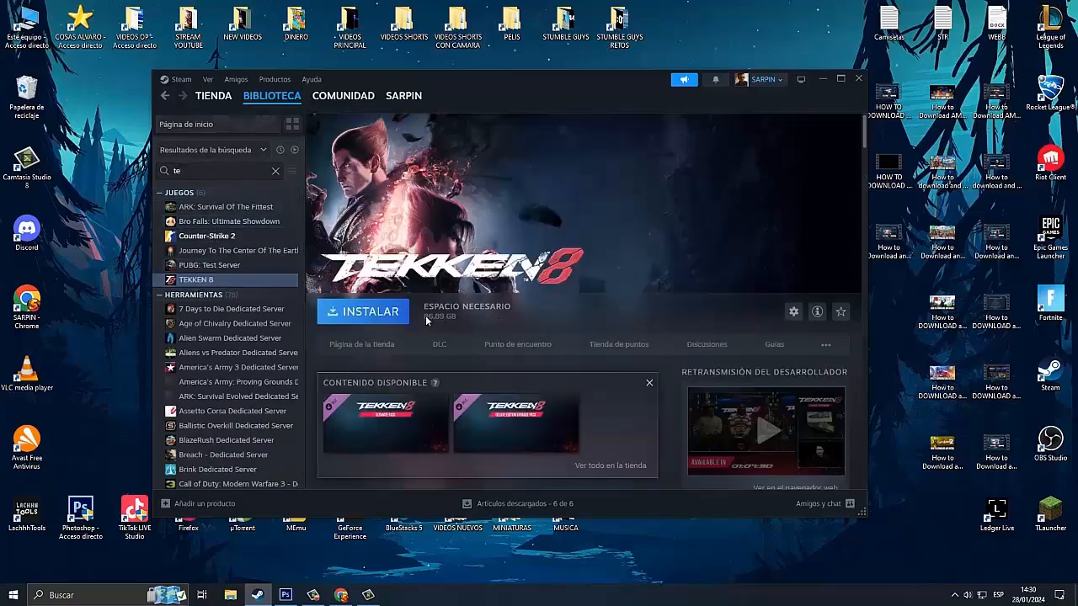
Install TEKKEN 8 to the F: drive, confirming the install dialog.
{"action": "left_click", "coordinate": [360, 312]}
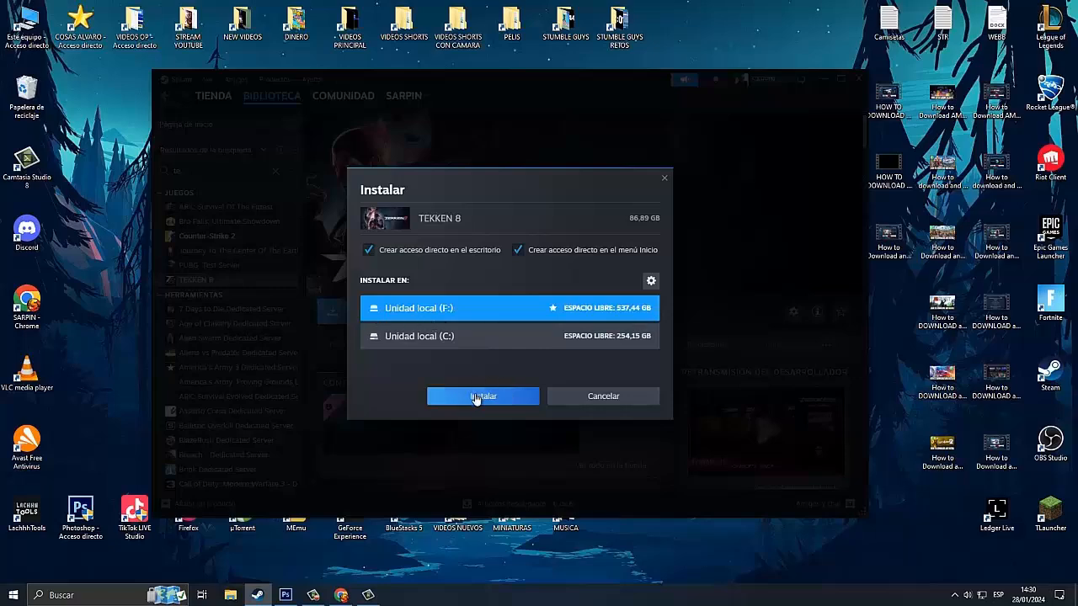
{"action": "left_click", "coordinate": [482, 396]}
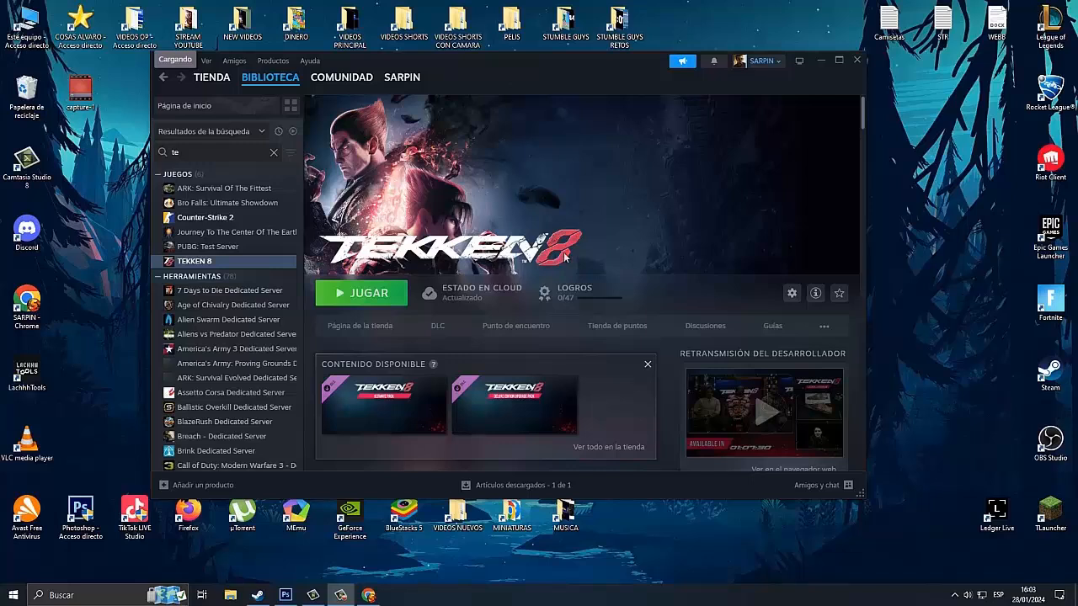
{"action": "mouse_move", "coordinate": [357, 307]}
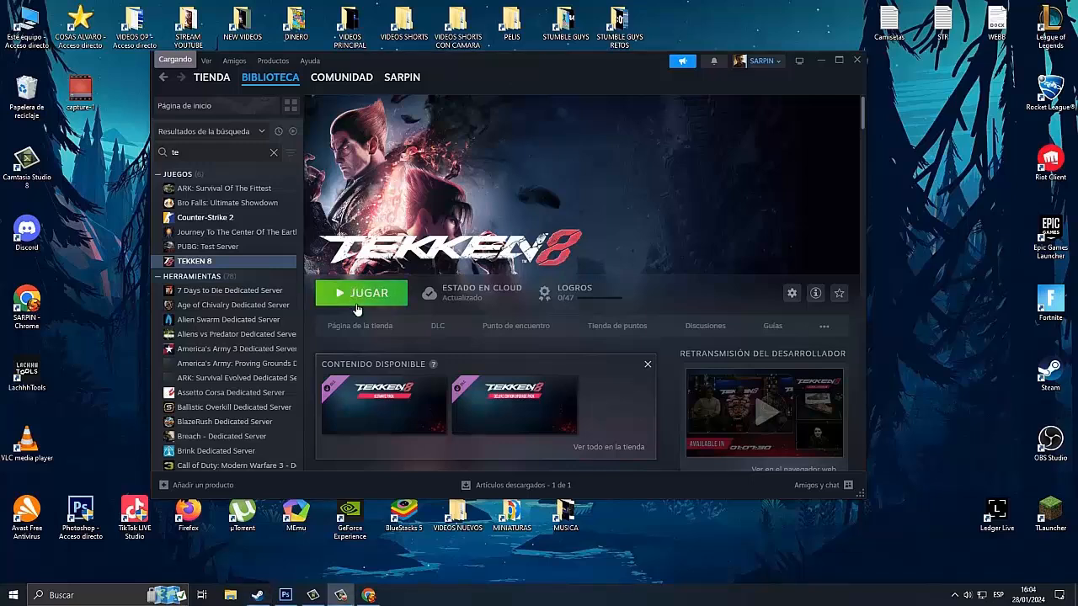
Start TEKKEN 8 with the green JUGAR button on its library page.
{"action": "left_click", "coordinate": [361, 293]}
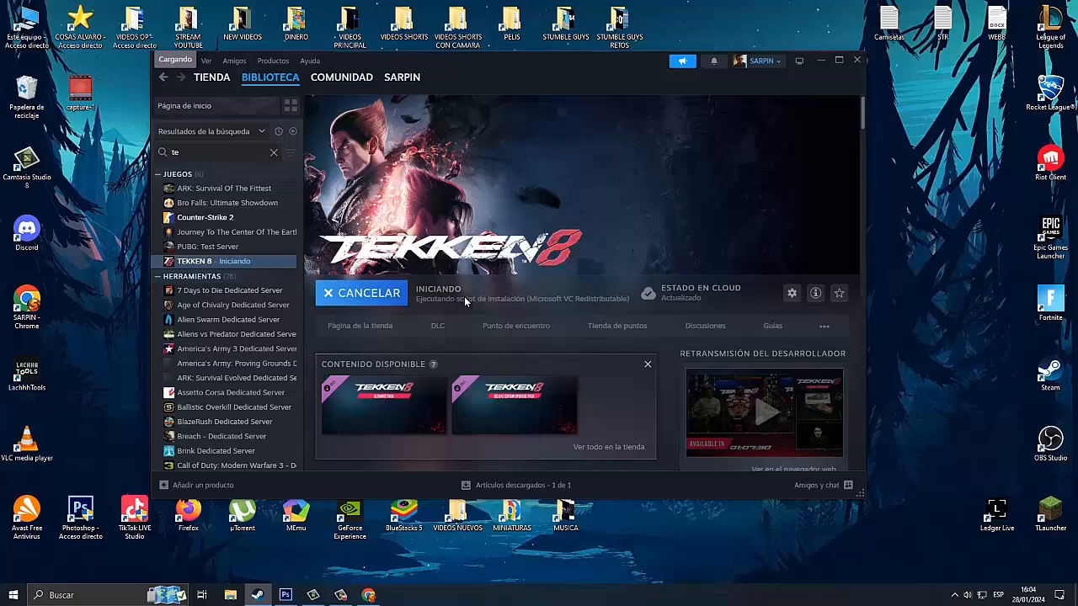